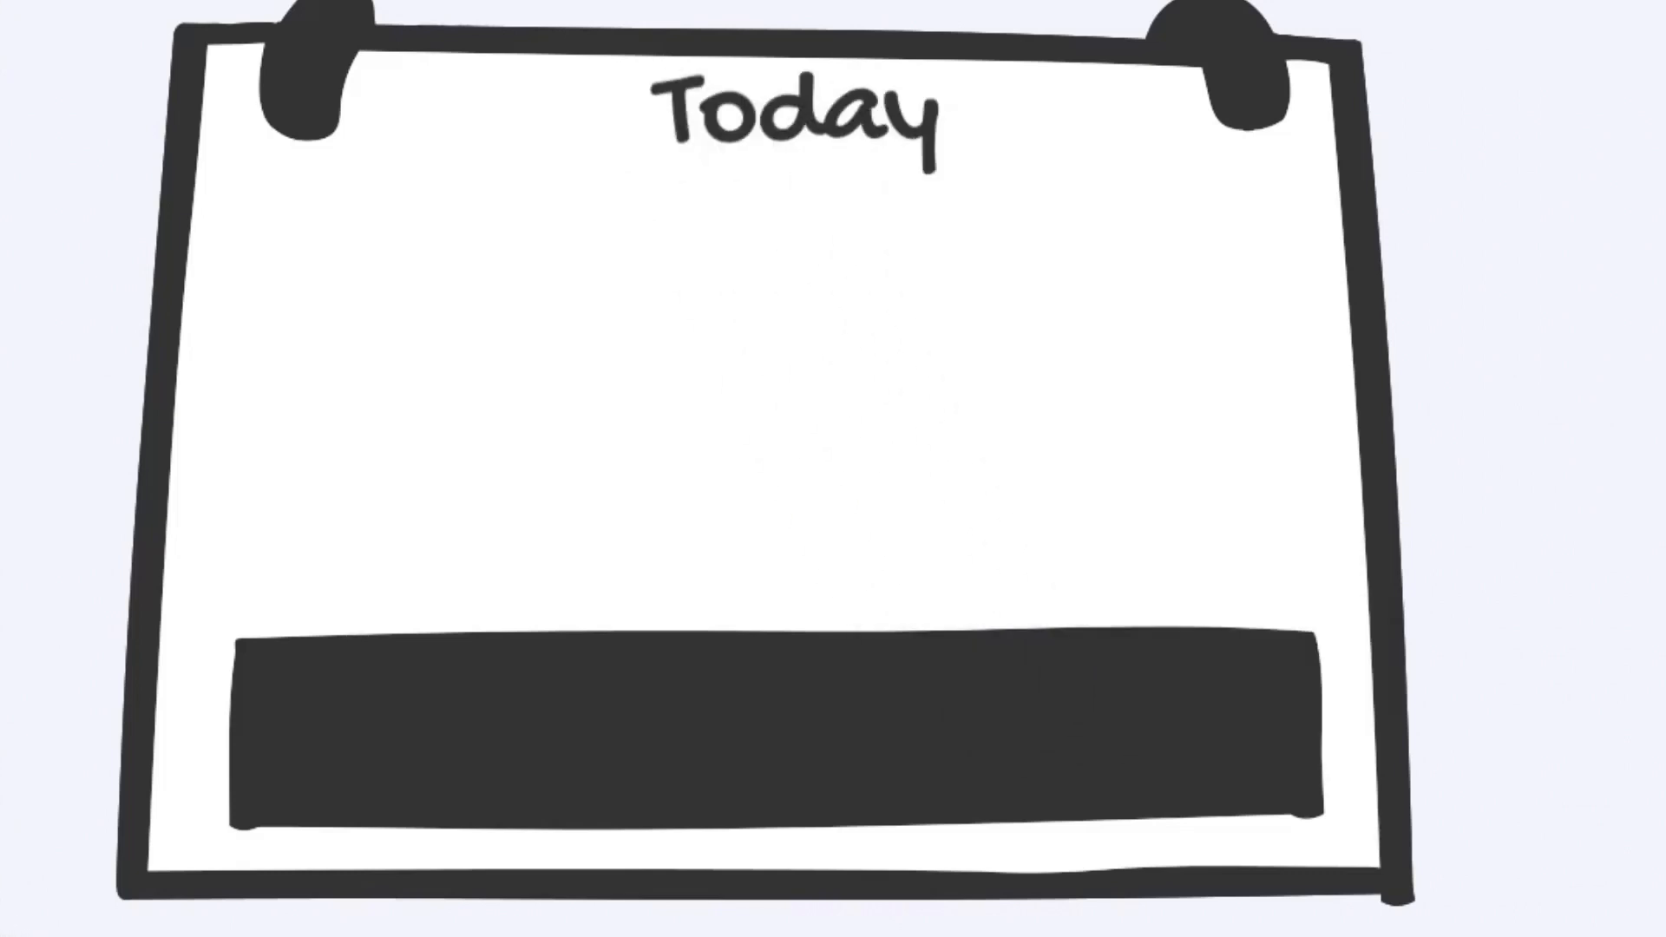
pyautogui.write('Start studying')
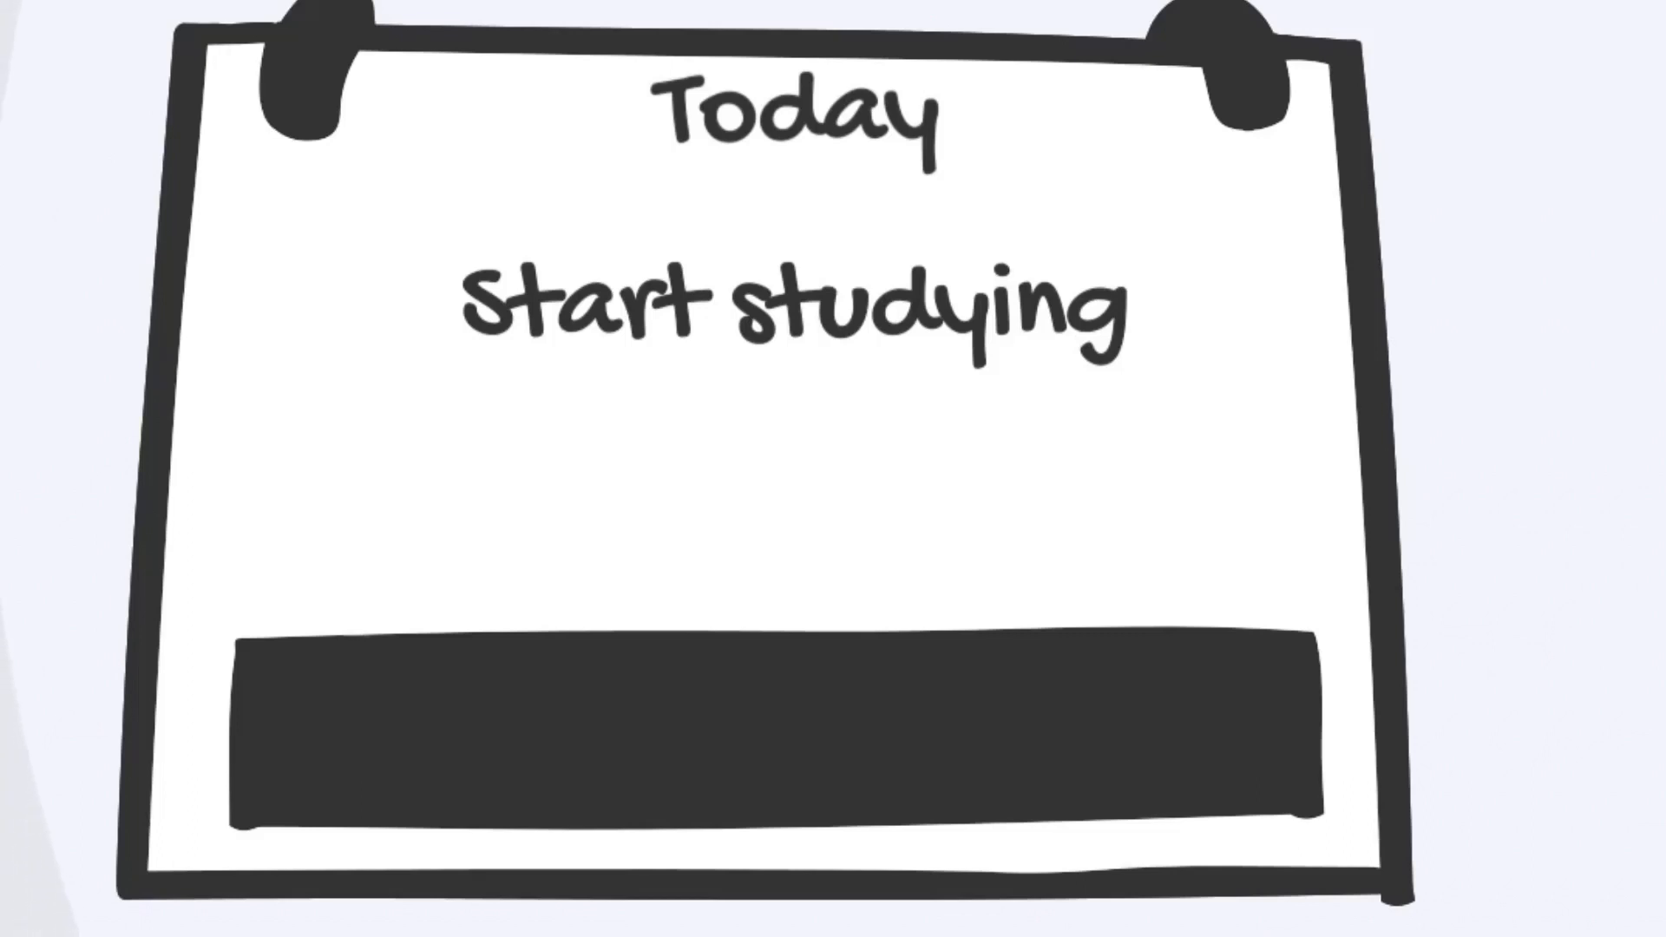
pyautogui.write('300 =')
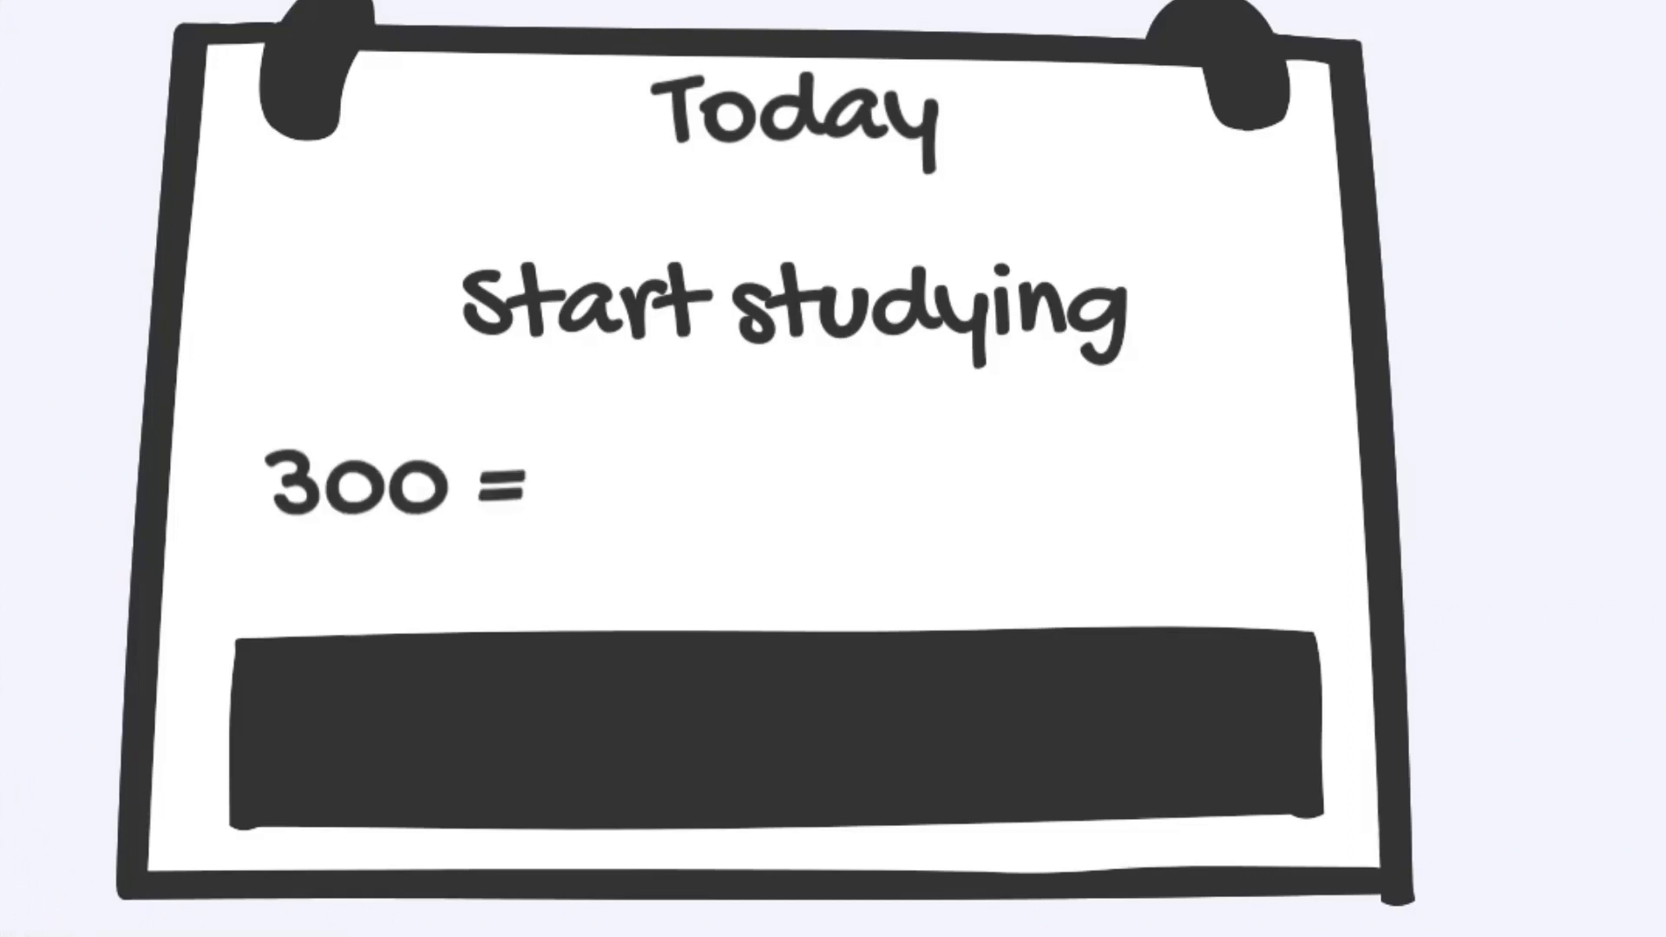
pyautogui.write('20h X 15')
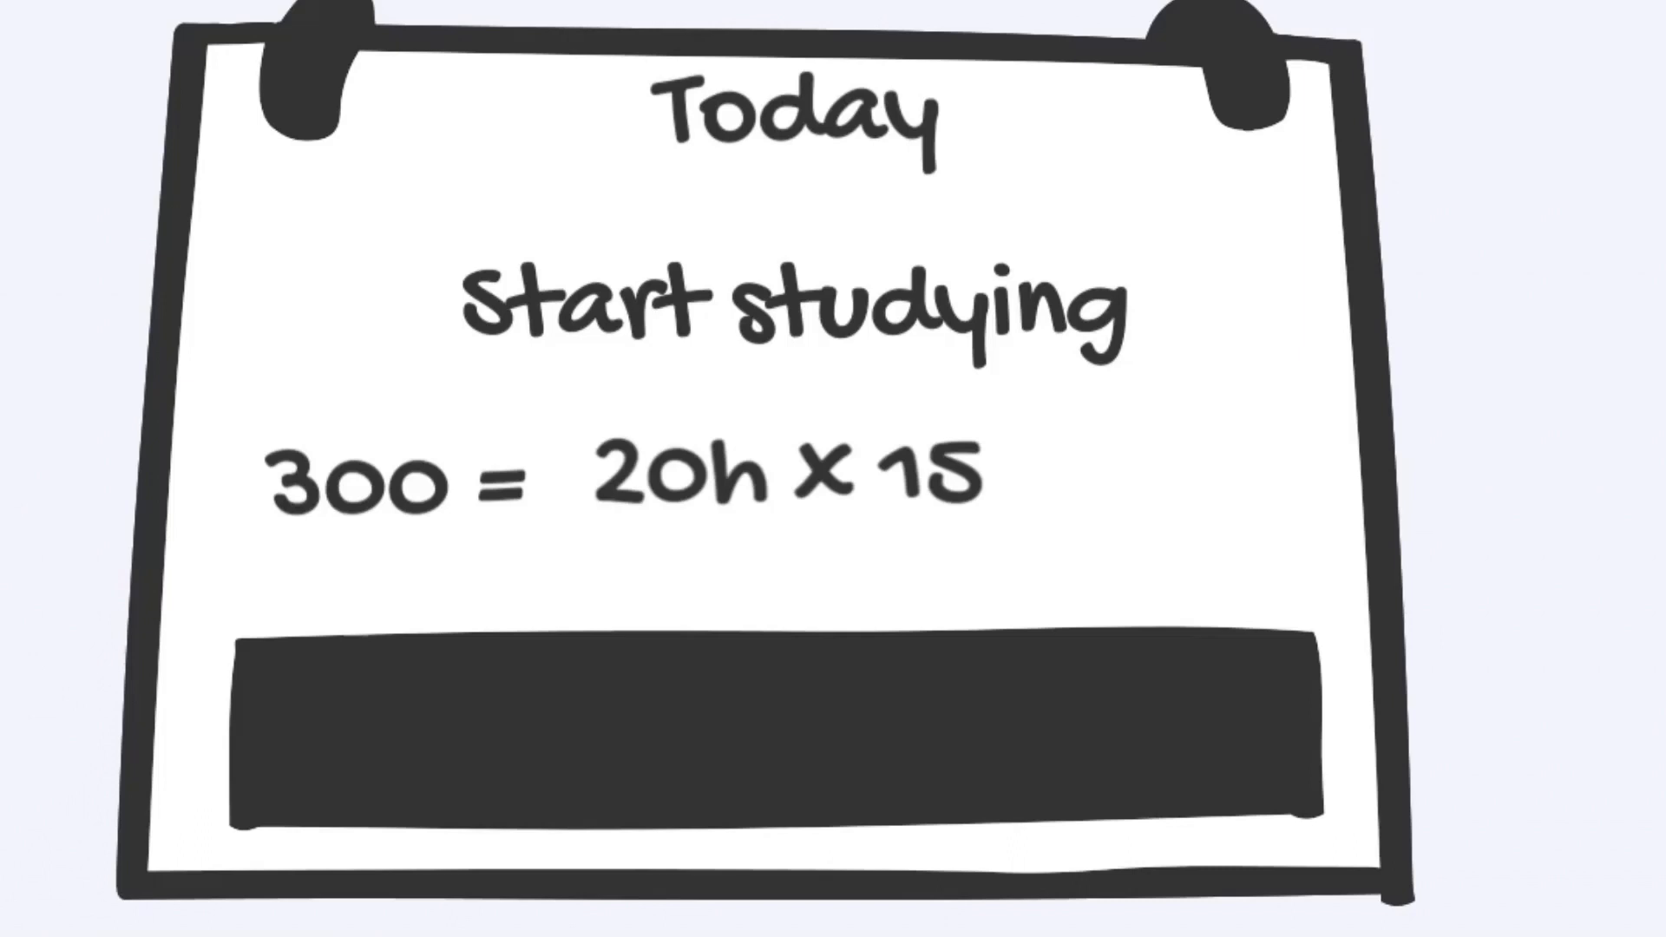
pyautogui.write('weeks')
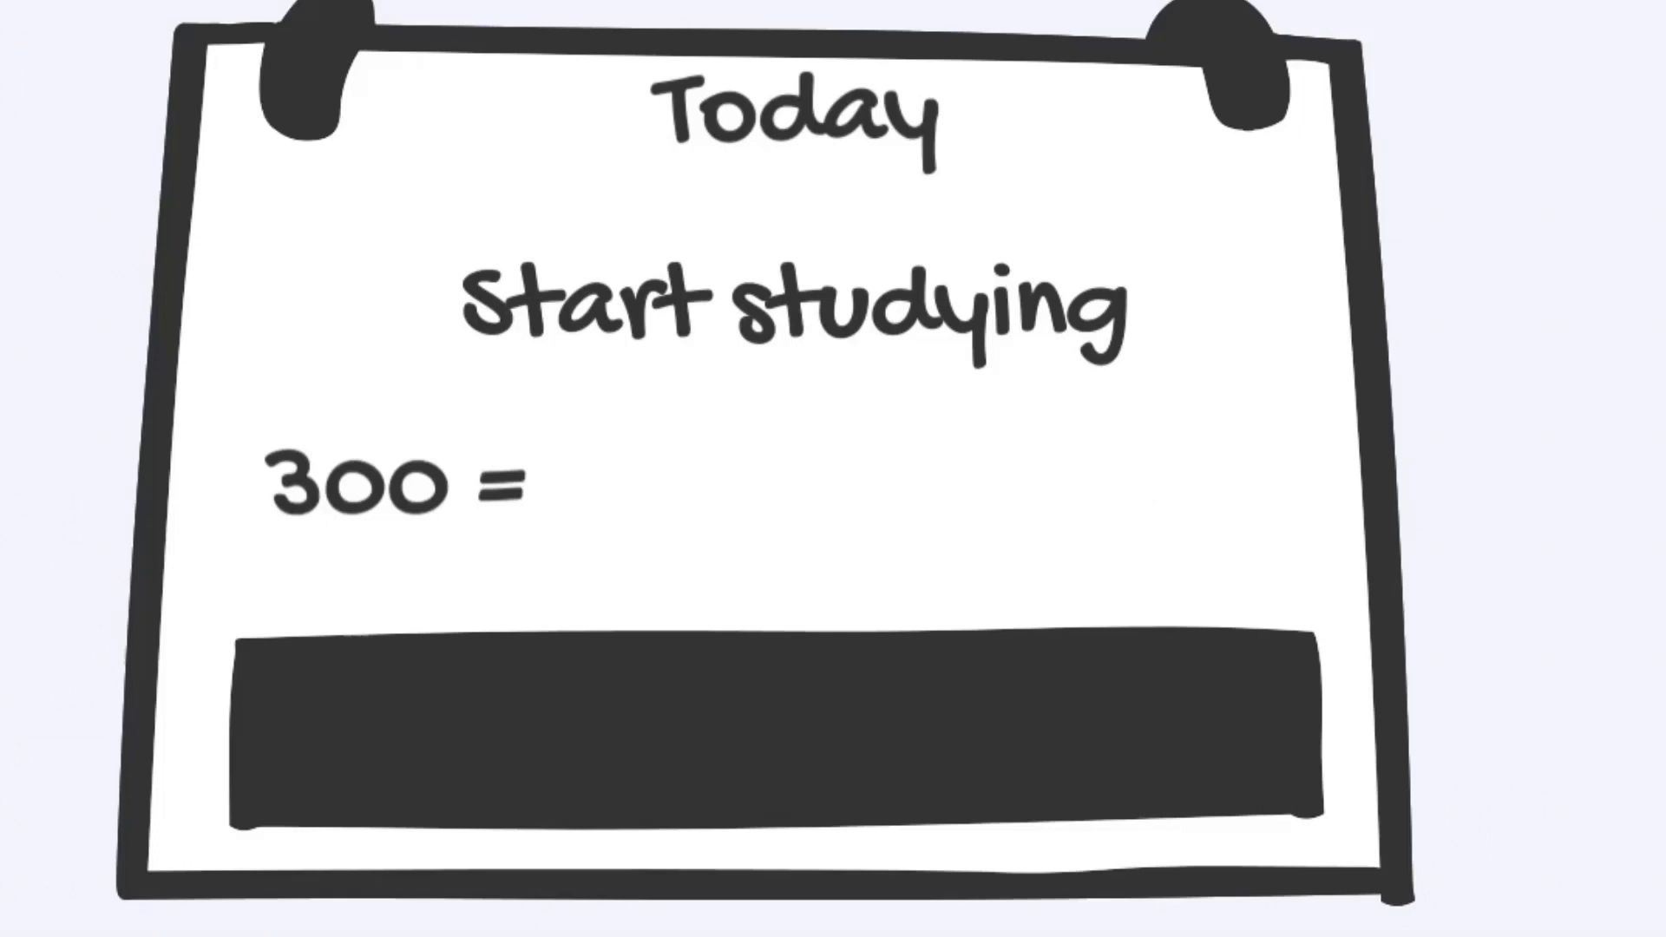
pyautogui.write('15h x 20 weeks')
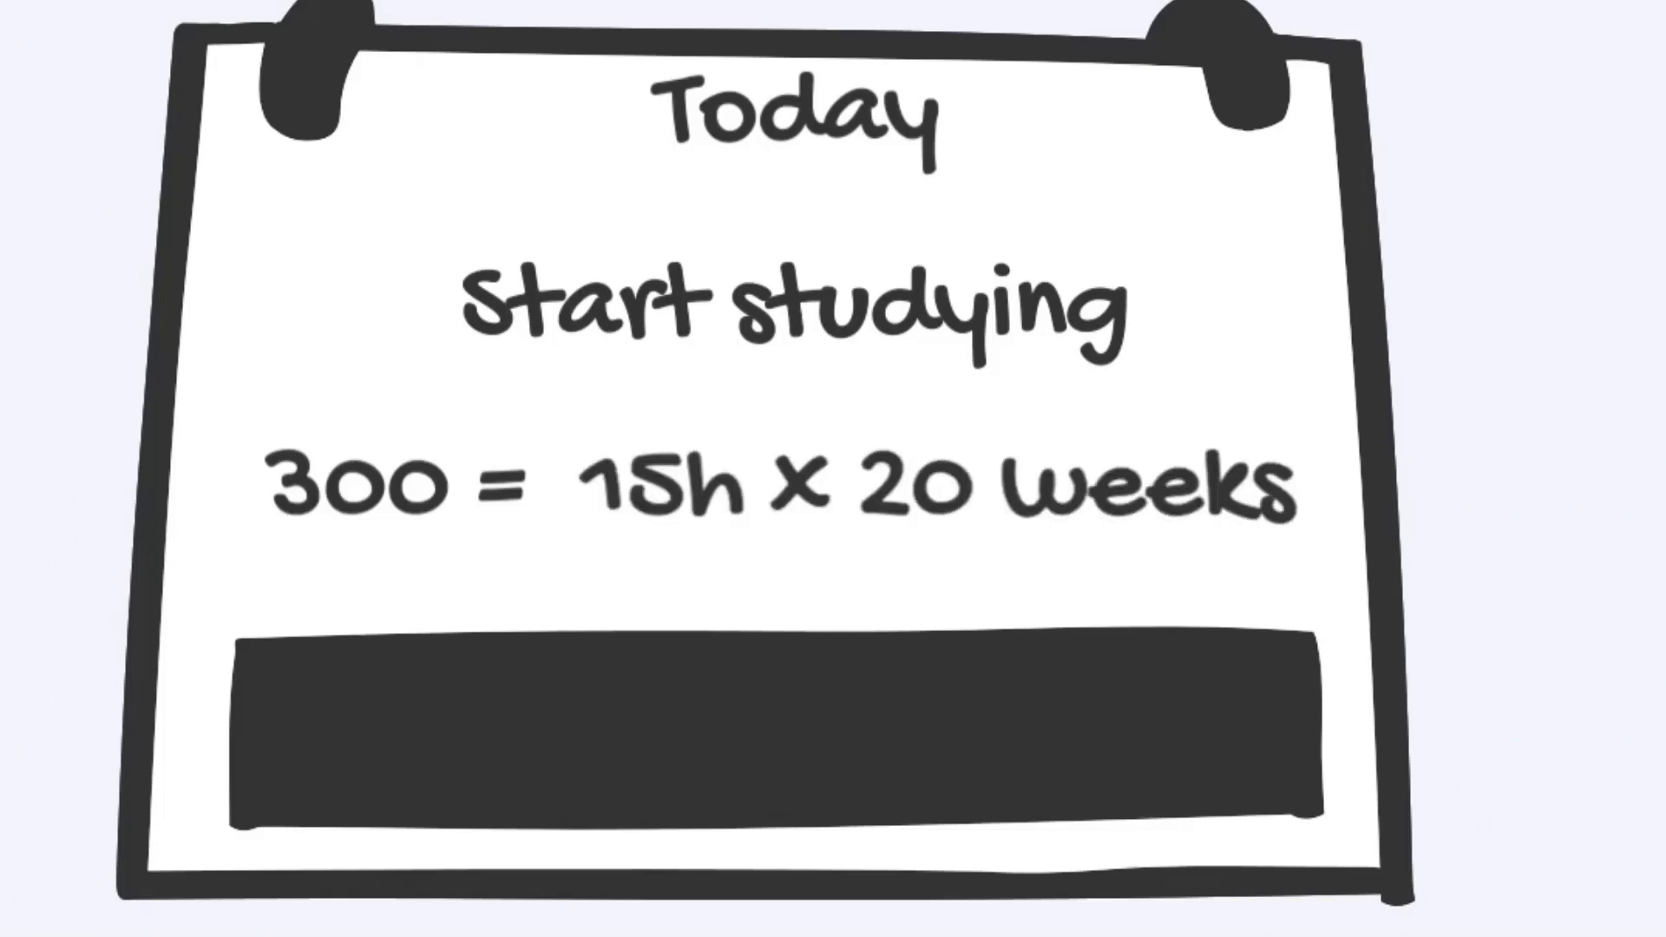